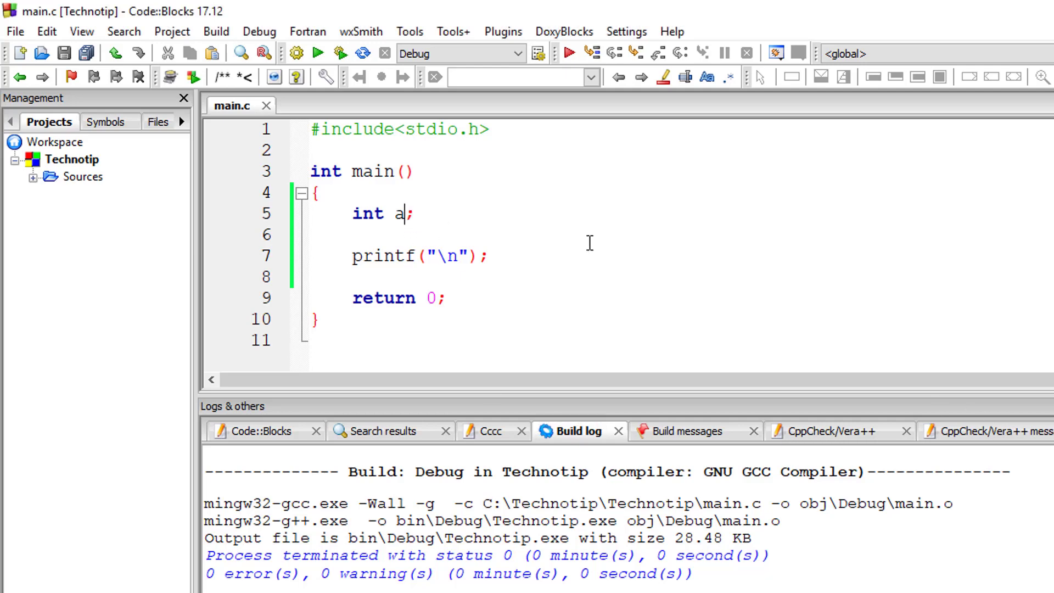
- Declare int A = 10 and int a = 20 in main.c
type("= 10")
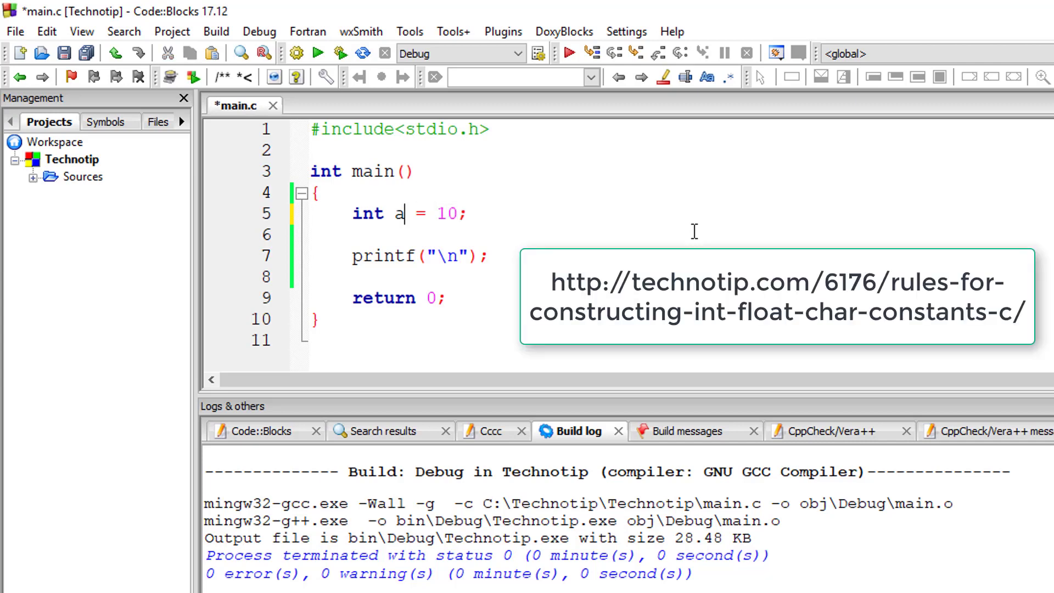
double_click(399, 213)
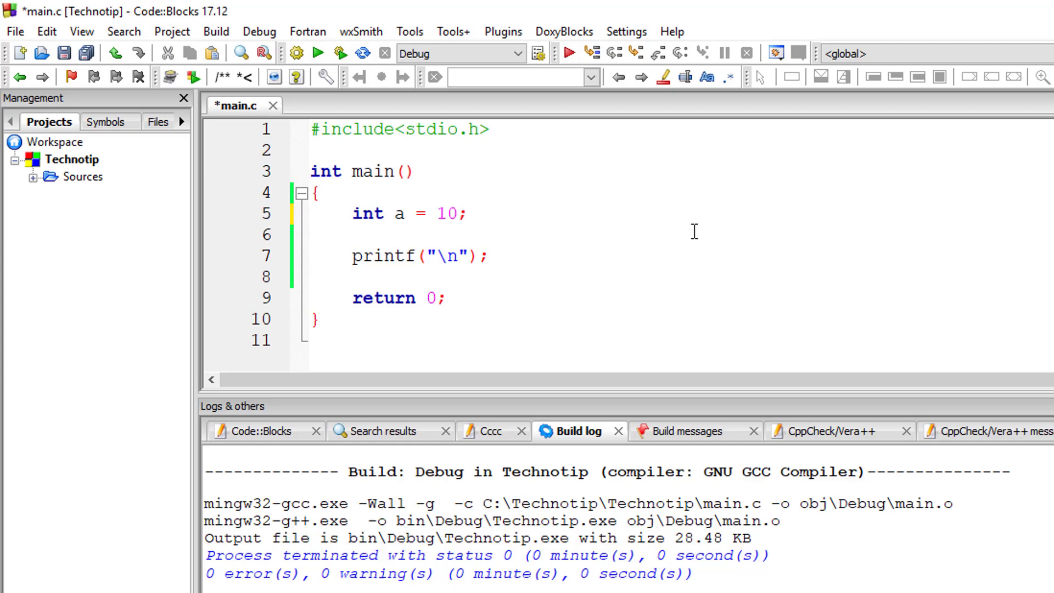
type("A")
type("int")
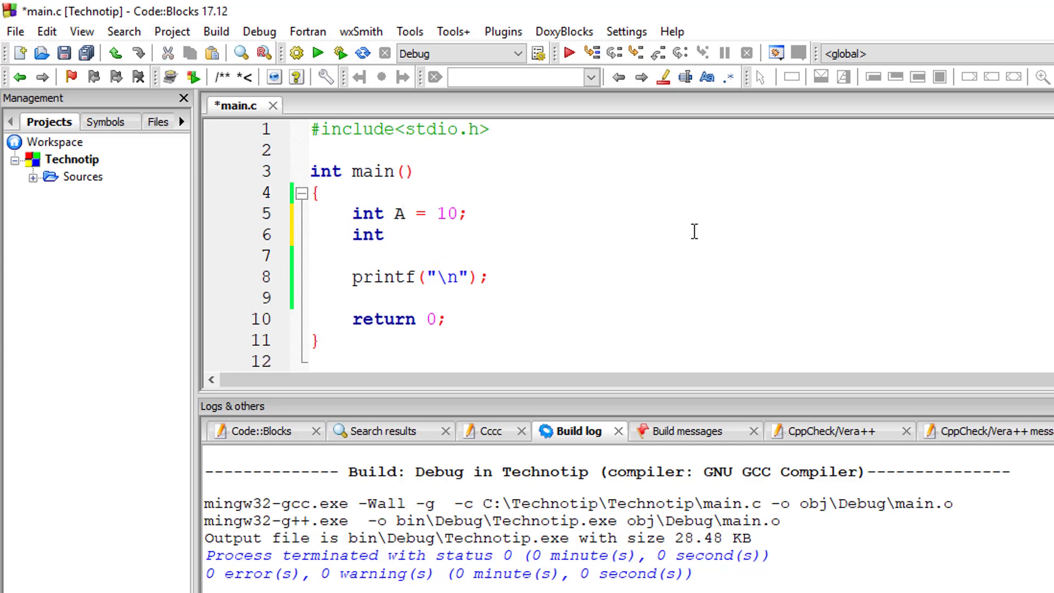
type("a =")
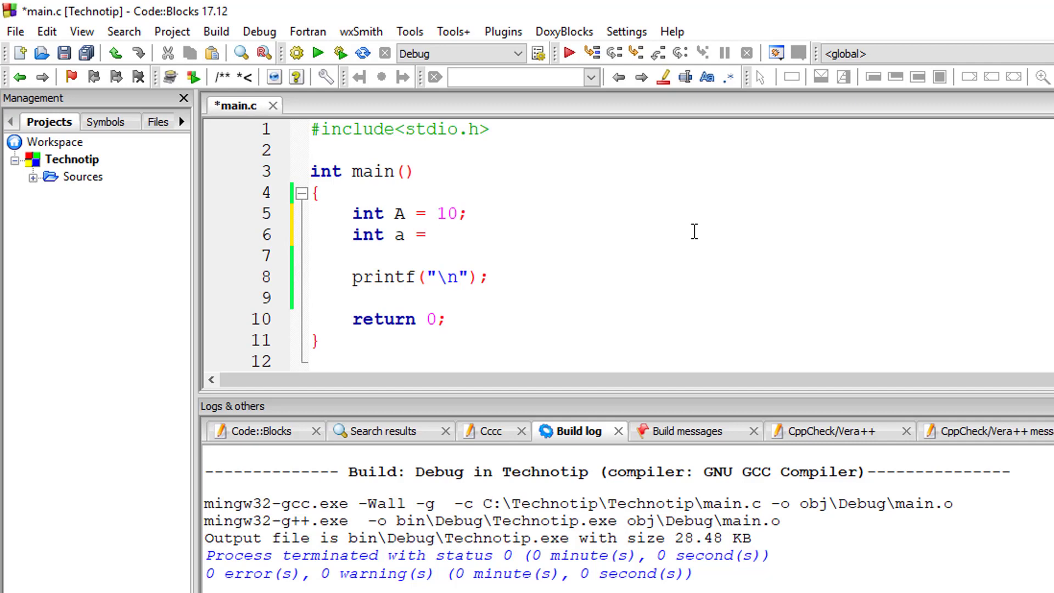
type("20;")
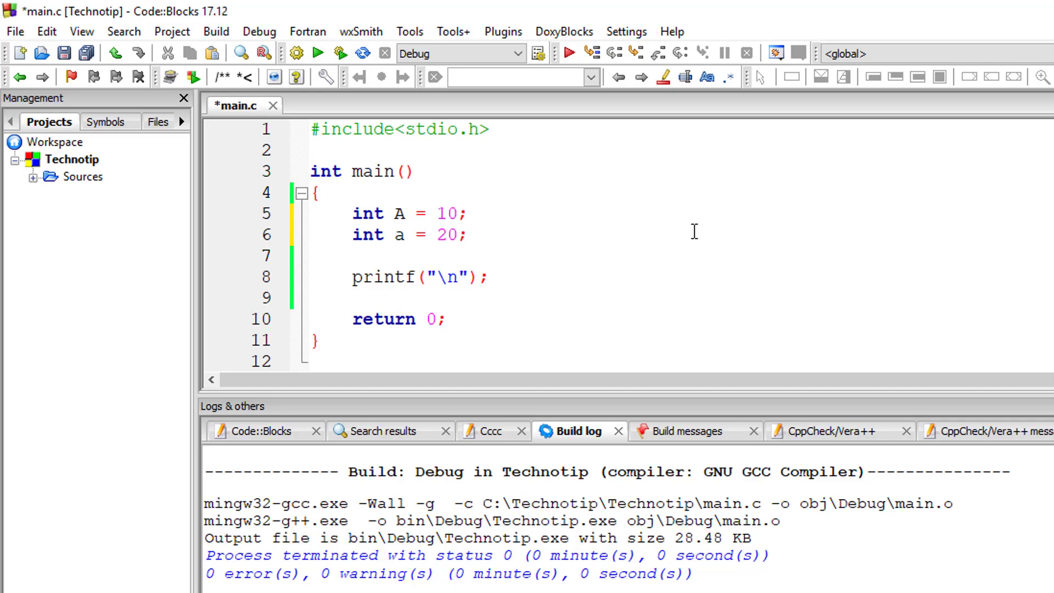
mouse_move(694, 230)
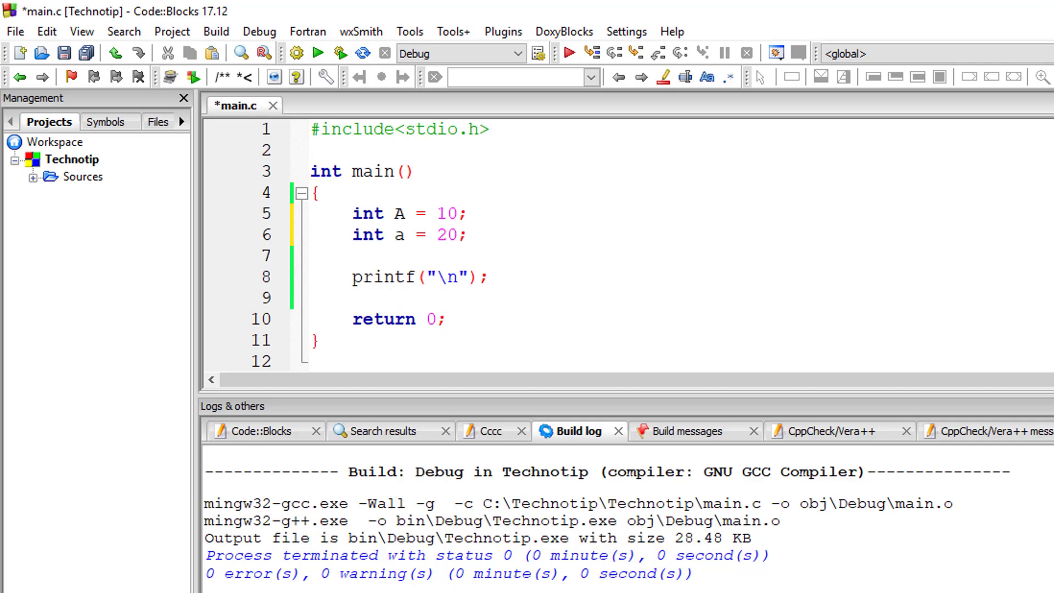
- Make printf print "Value of A is %d and value of a is %d\n"
type("Value of A is")
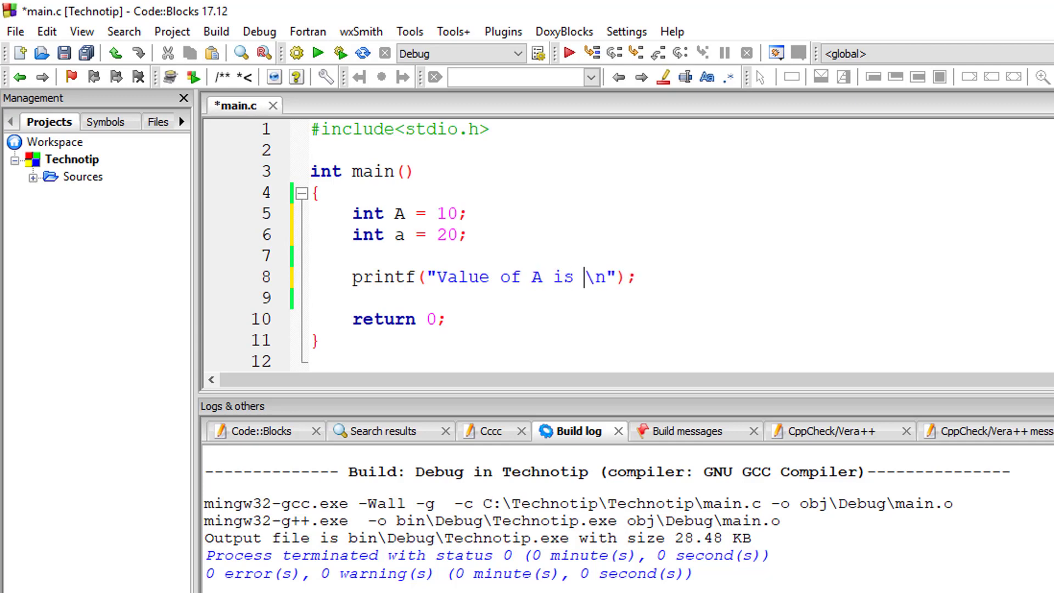
type("%d and")
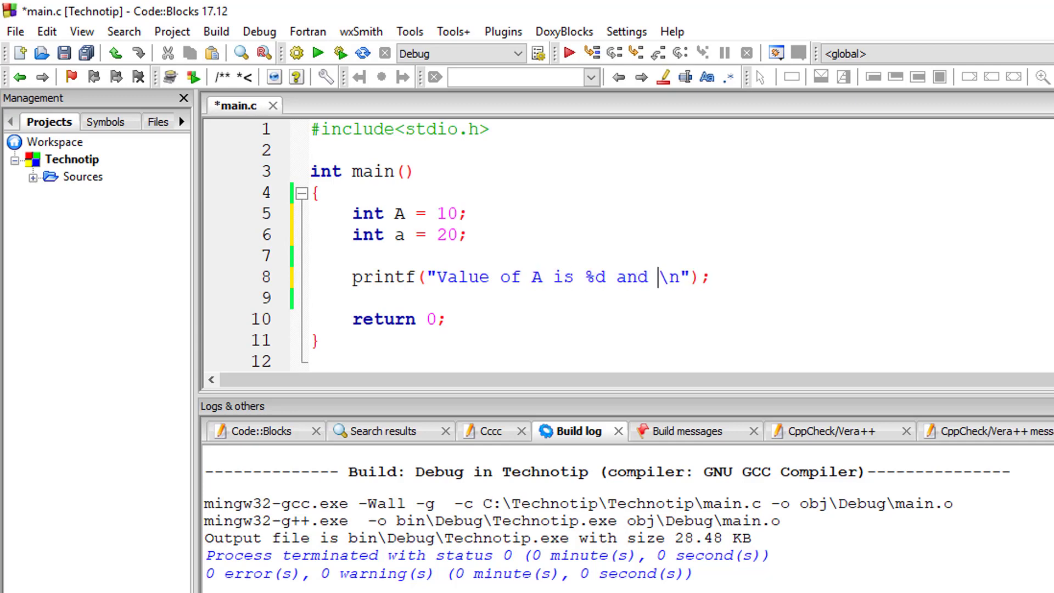
type("value of a is %")
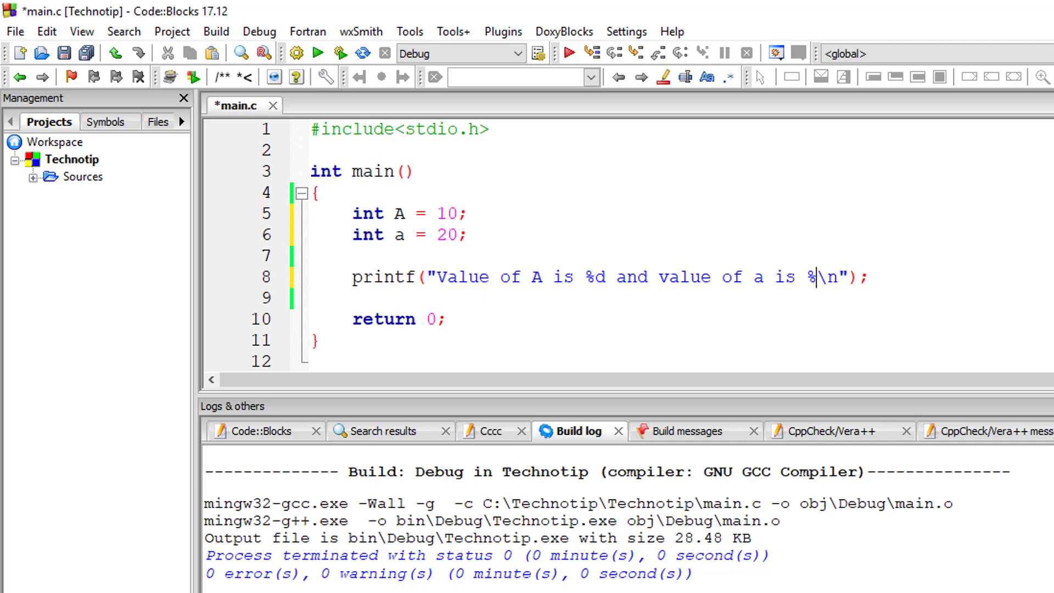
type("d\\n\", A, a")
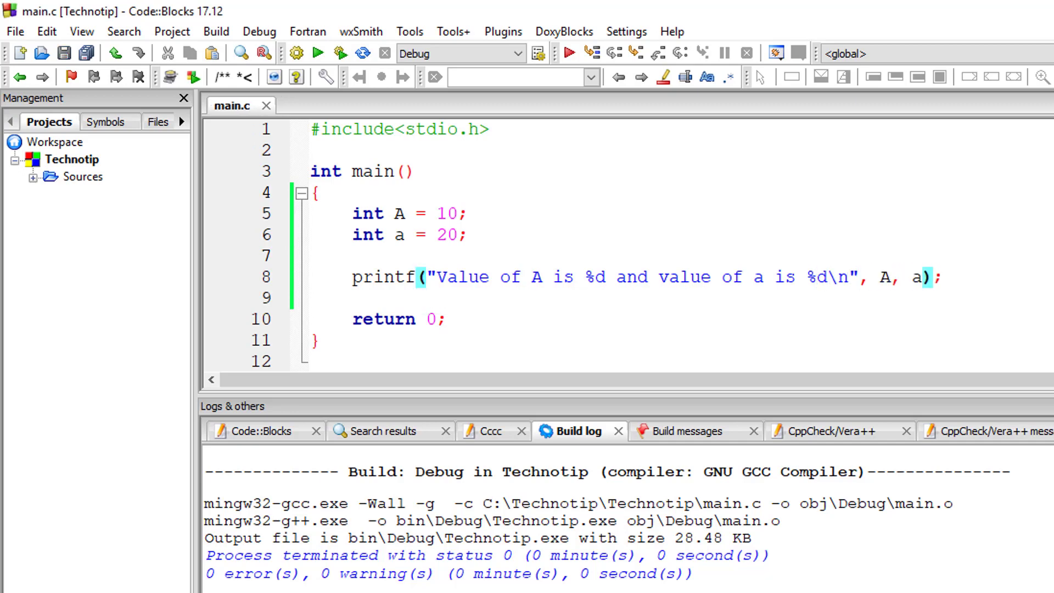
- Run the compiled program from the Build menu
left_click(215, 30)
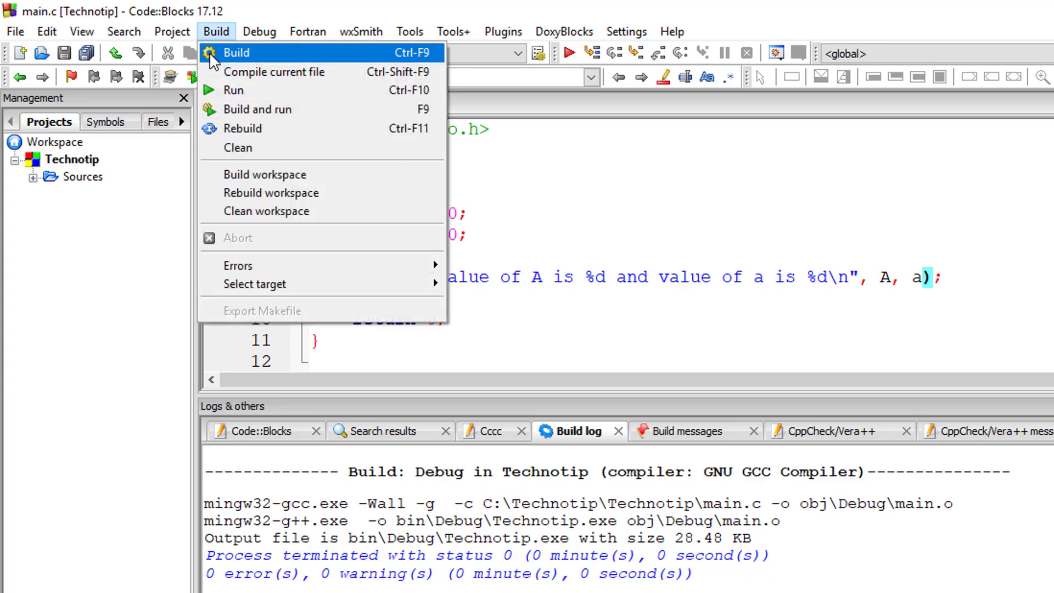
mouse_move(238, 90)
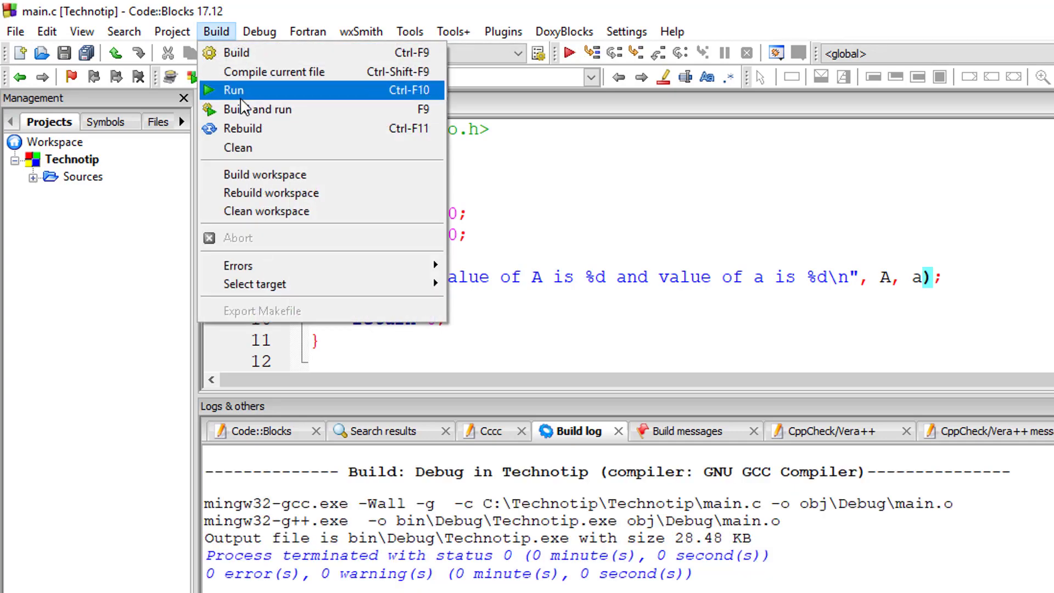
left_click(233, 89)
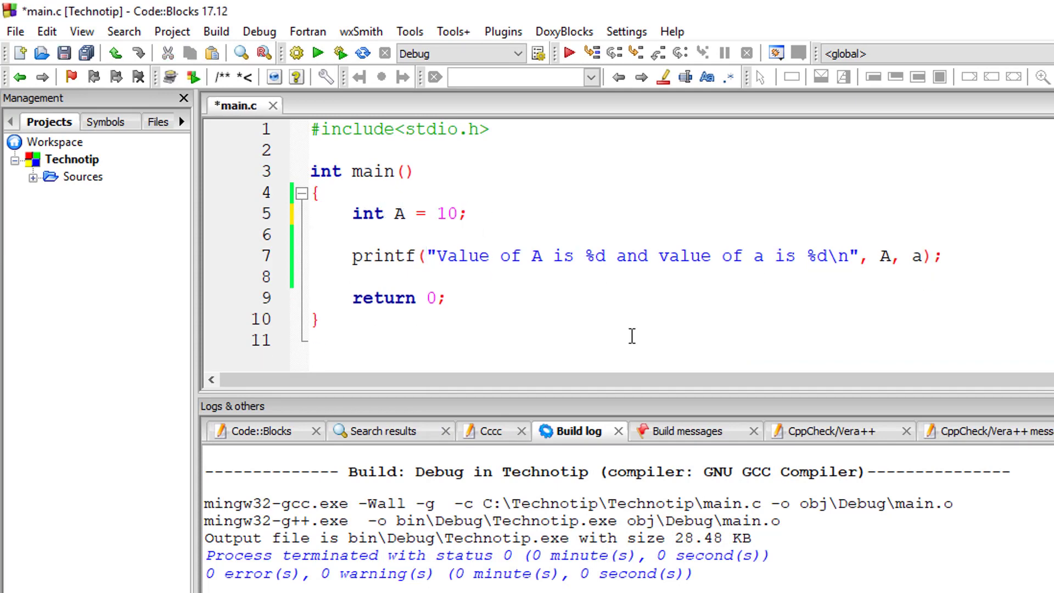
- Build with the invalid name 5A, rename it to _A, and rebuild
type("1")
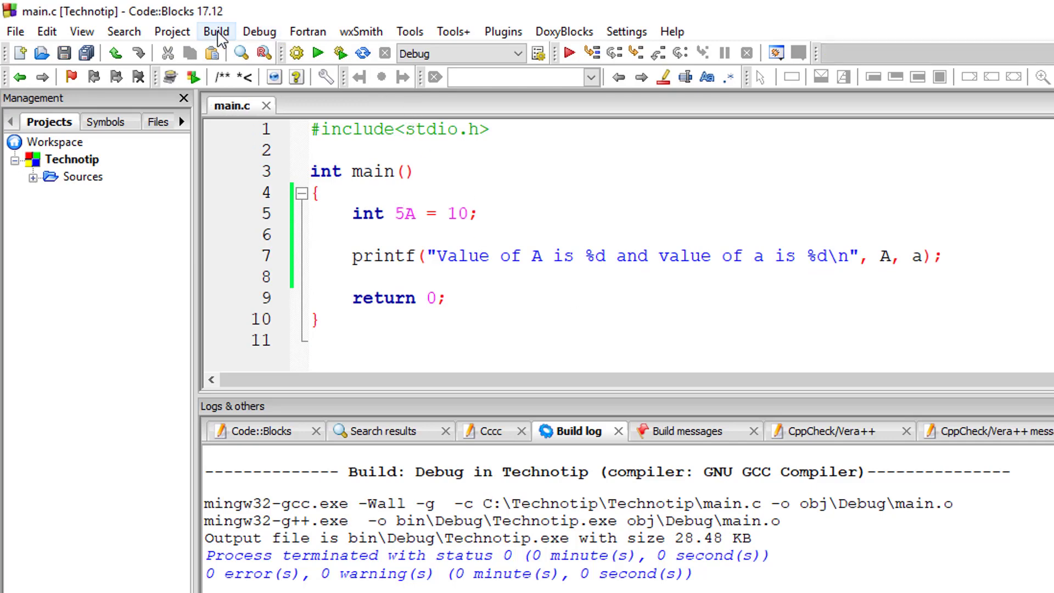
left_click(687, 431)
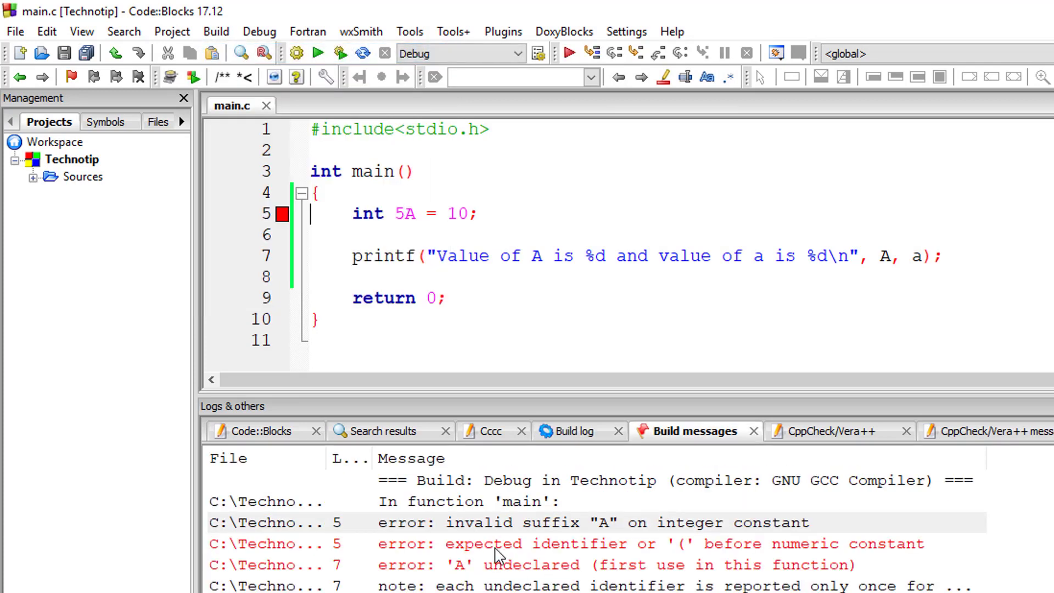
left_click(404, 213)
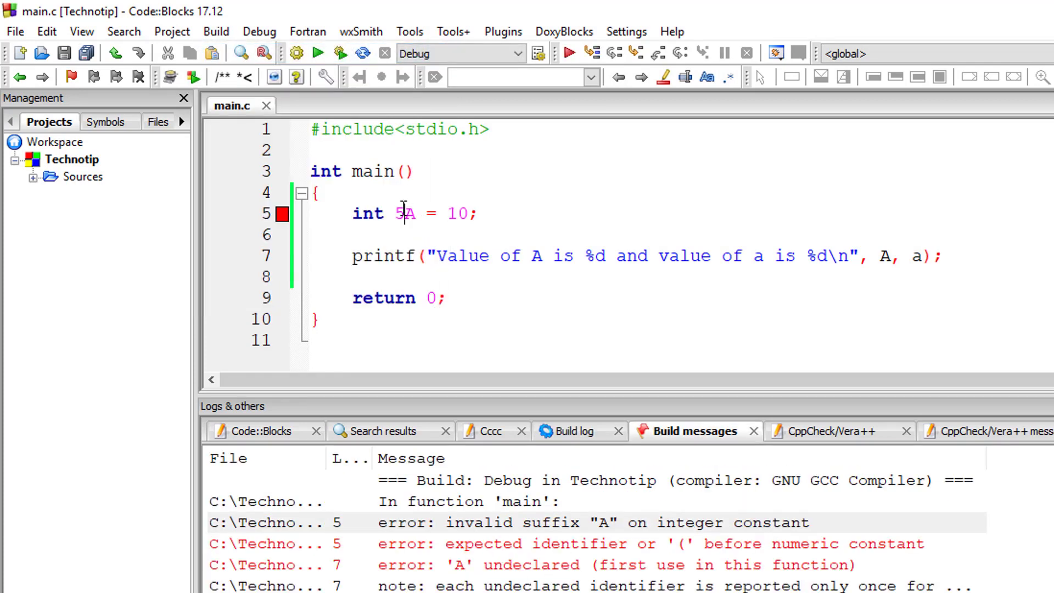
key("Backspace")
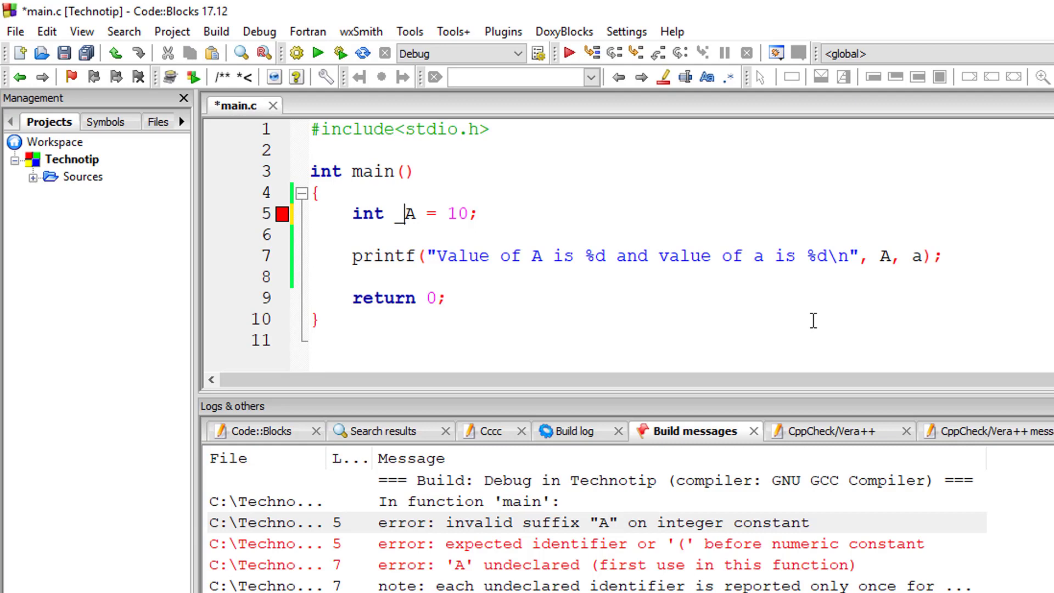
left_click(215, 31)
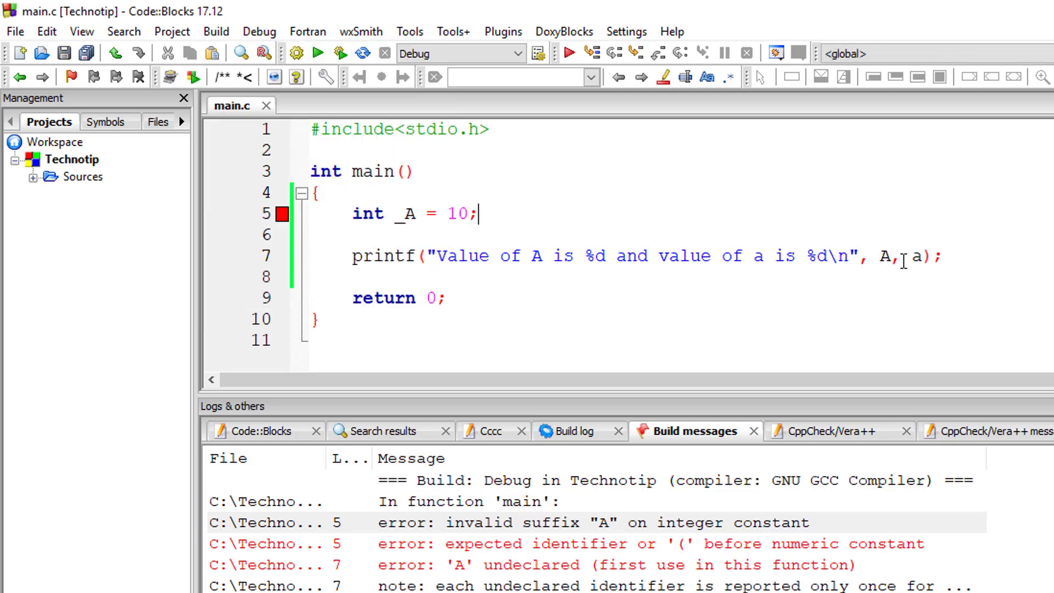
key("BackSpace")
type("_")
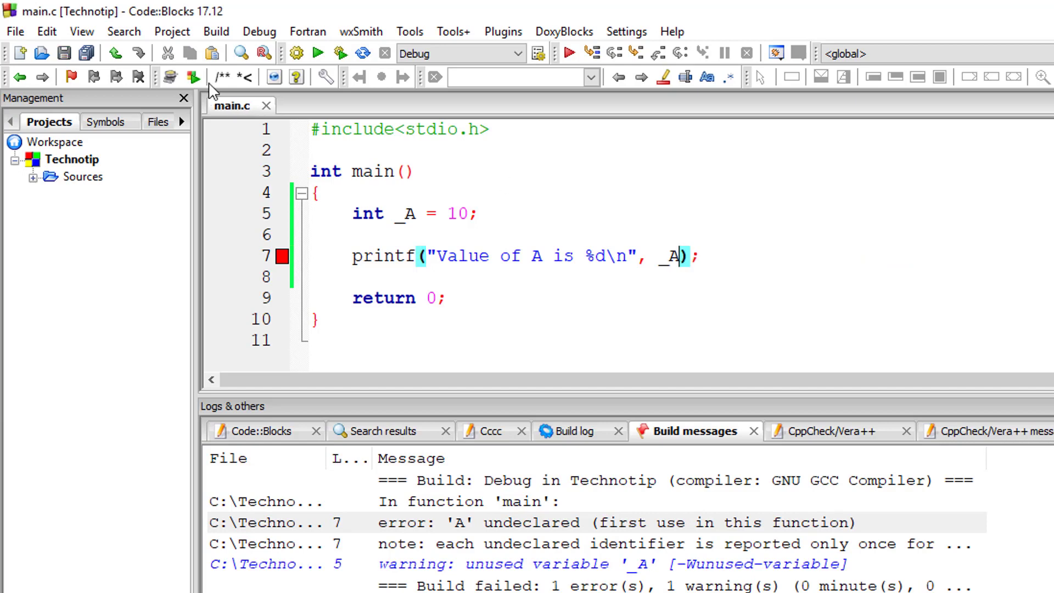
left_click(578, 431)
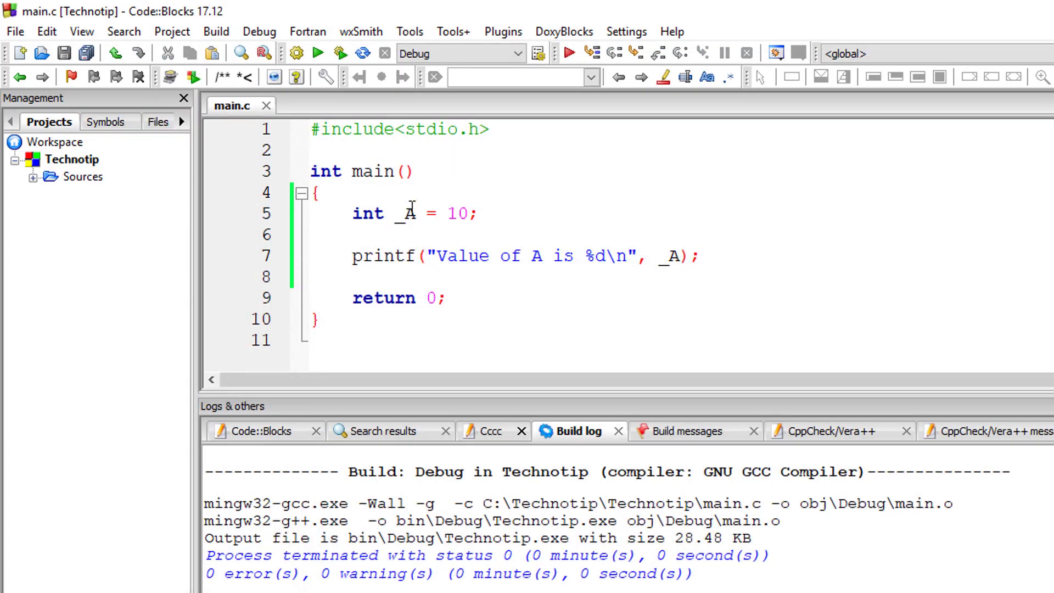
- Rename the variable _A to user name in the declaration
type("user name")
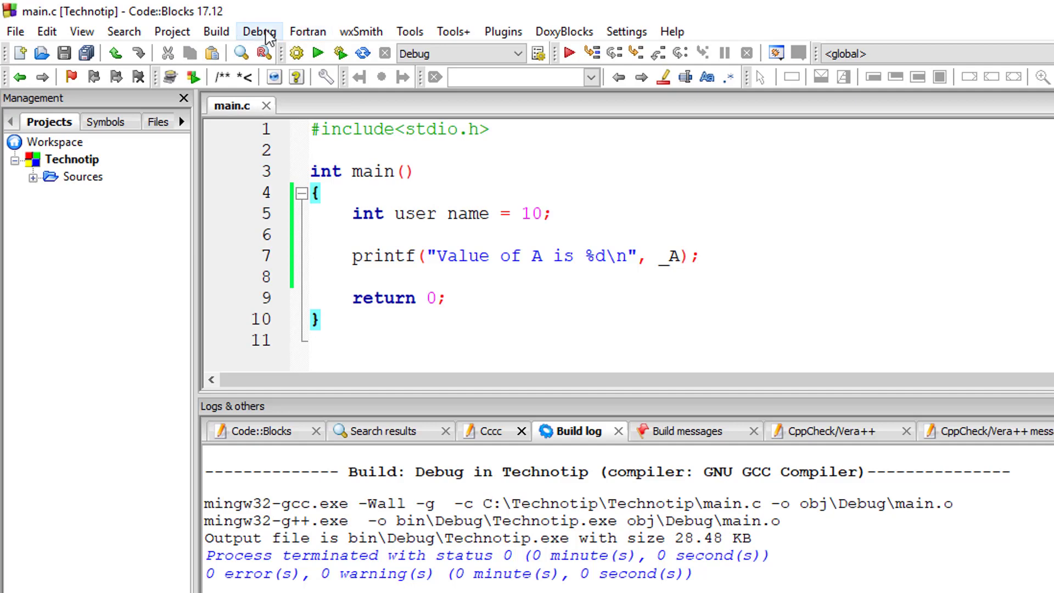
- Build the user name version to show the 'name' undeclared errors
left_click(685, 431)
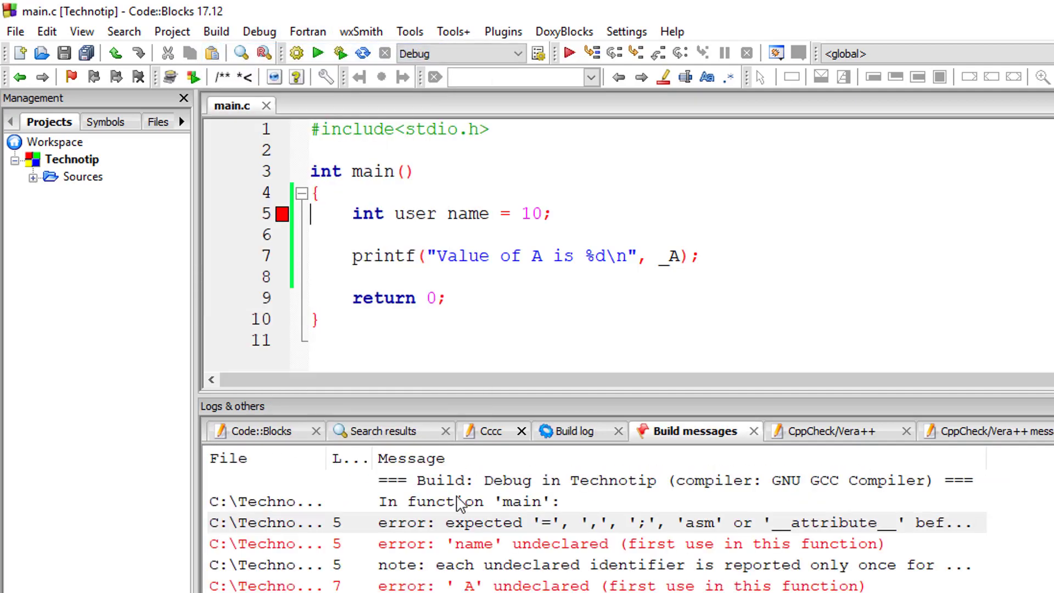
mouse_move(672, 588)
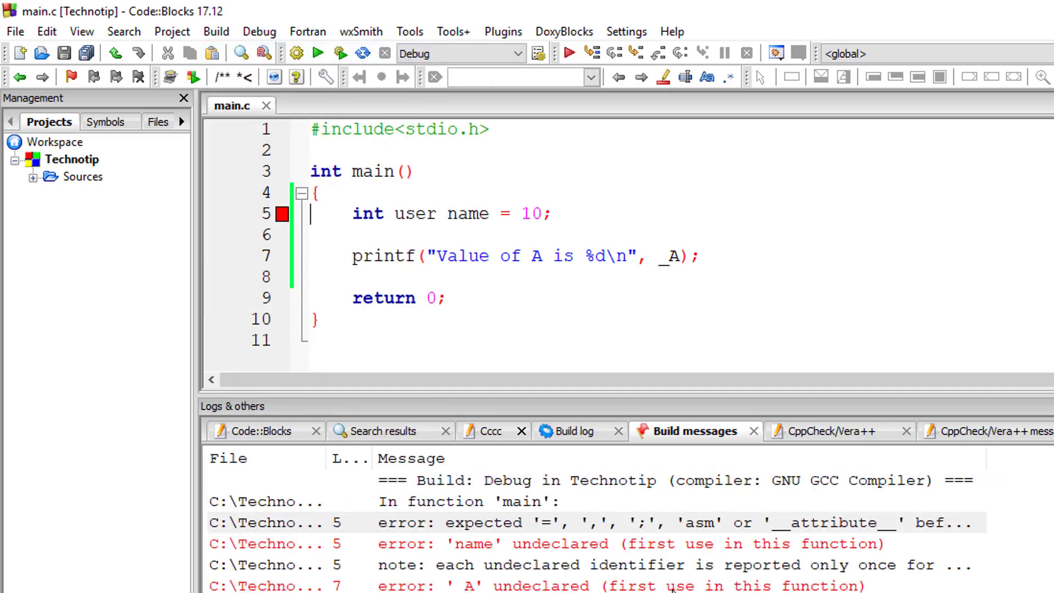
mouse_move(618, 535)
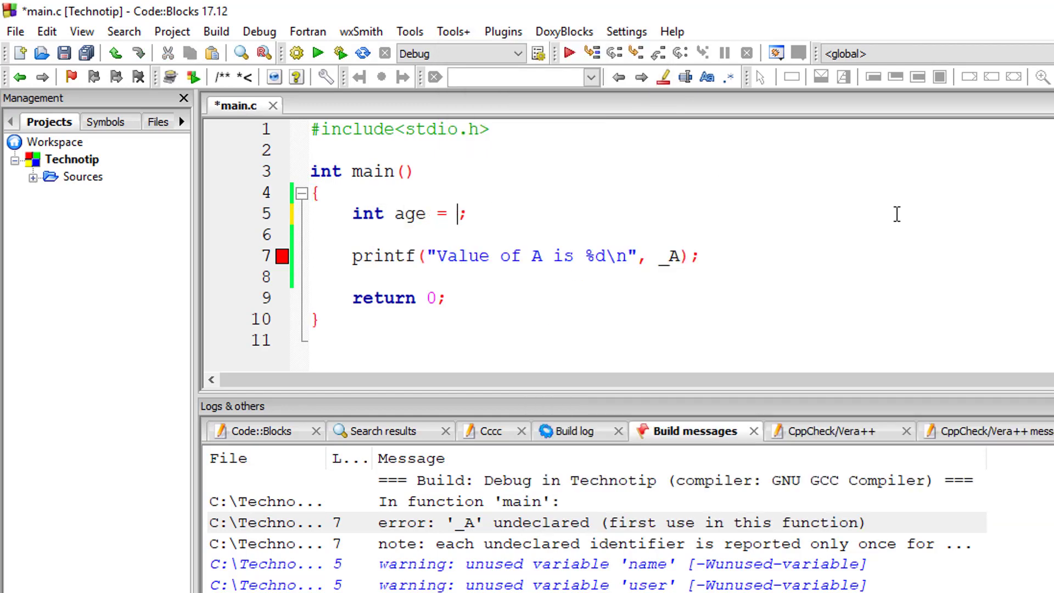
- Assign age the value 32 and replace _A with age in printf
type("32")
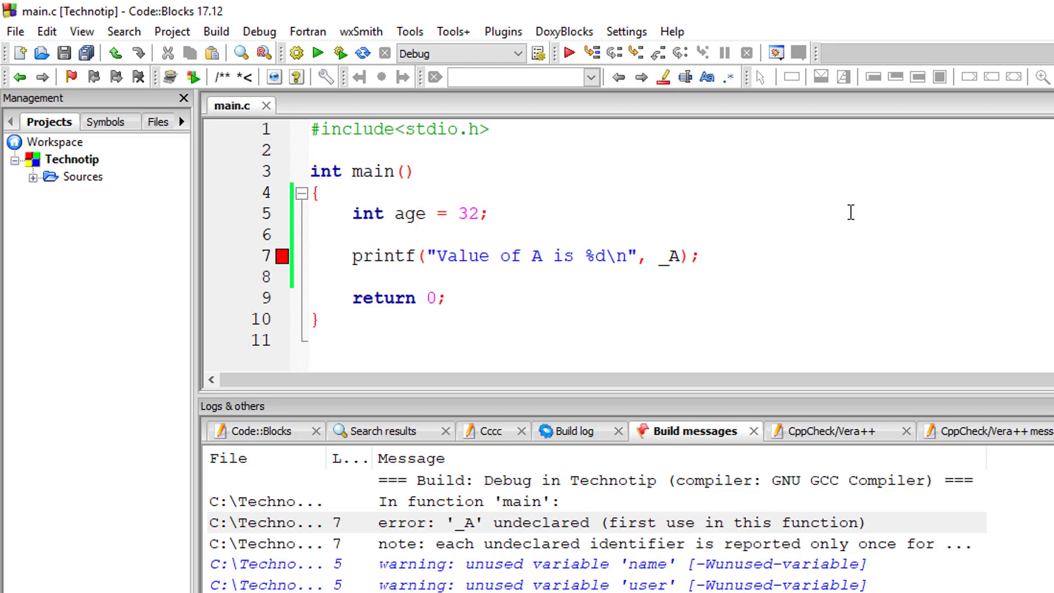
left_click(665, 257)
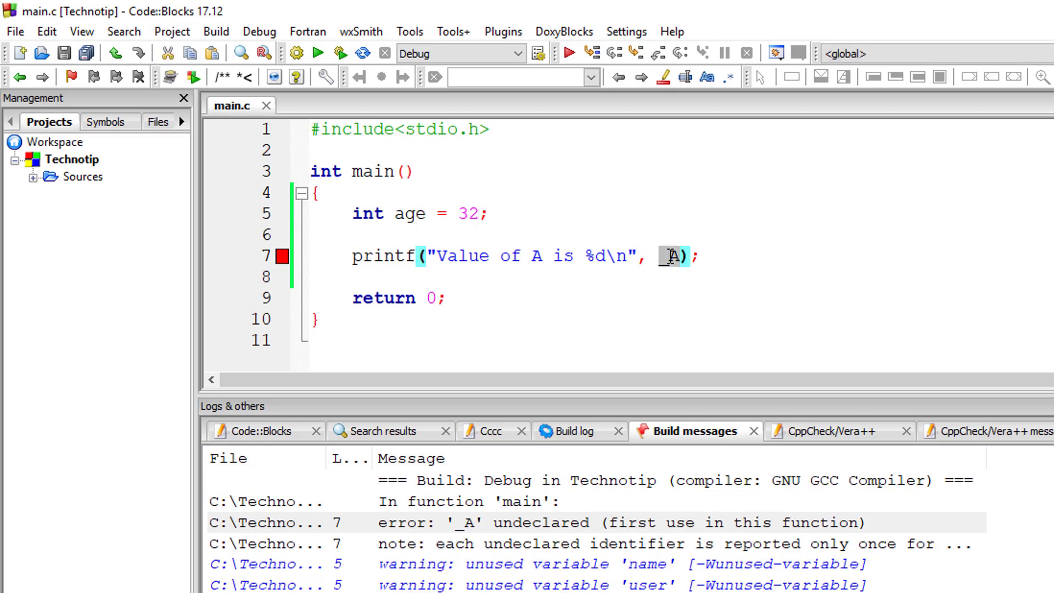
type("age")
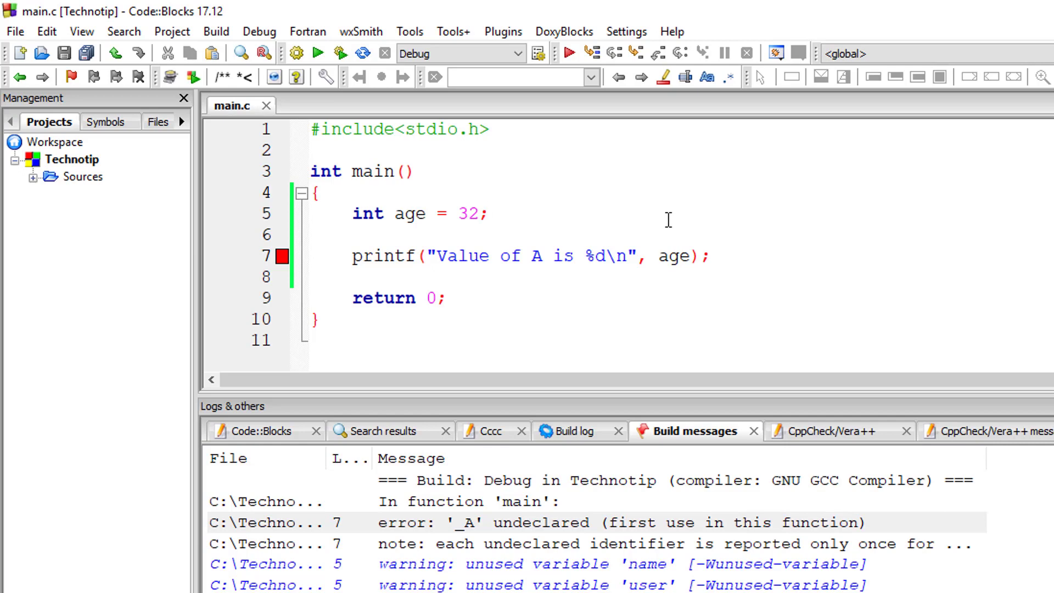
mouse_move(431, 129)
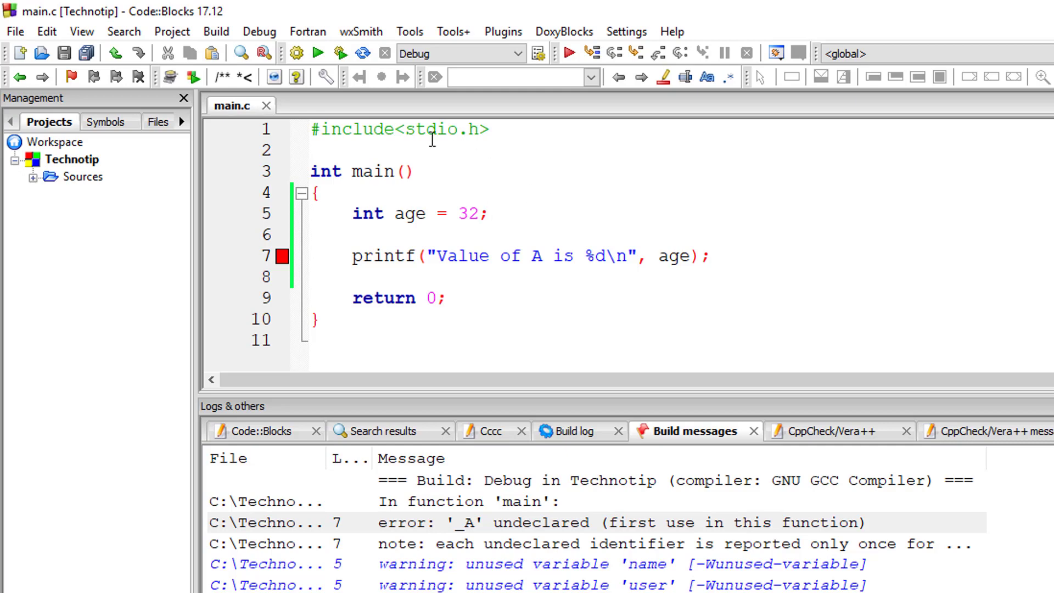